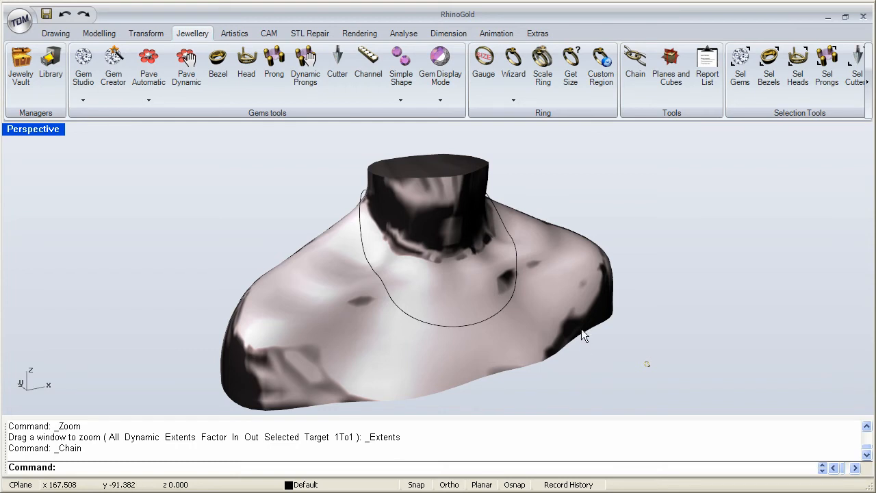
mouse_move(531, 239)
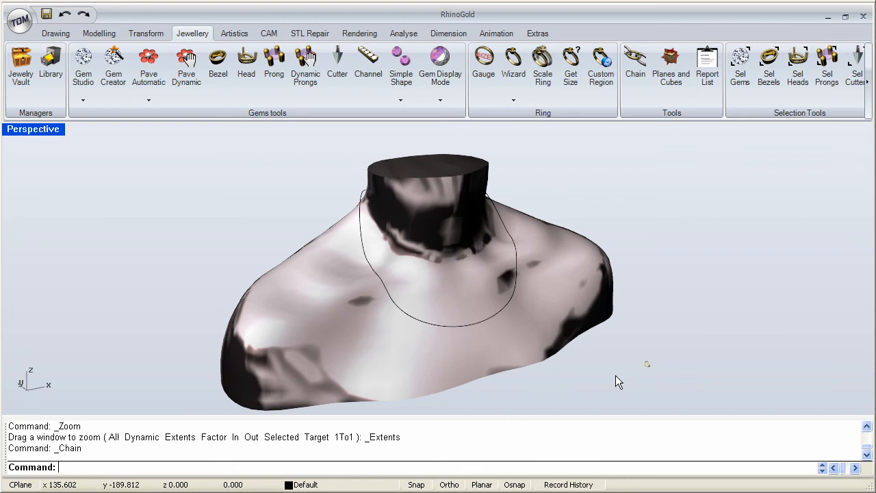
- Start a Chain using the oval link as the element and the neck curve as the rail
left_click(496, 319)
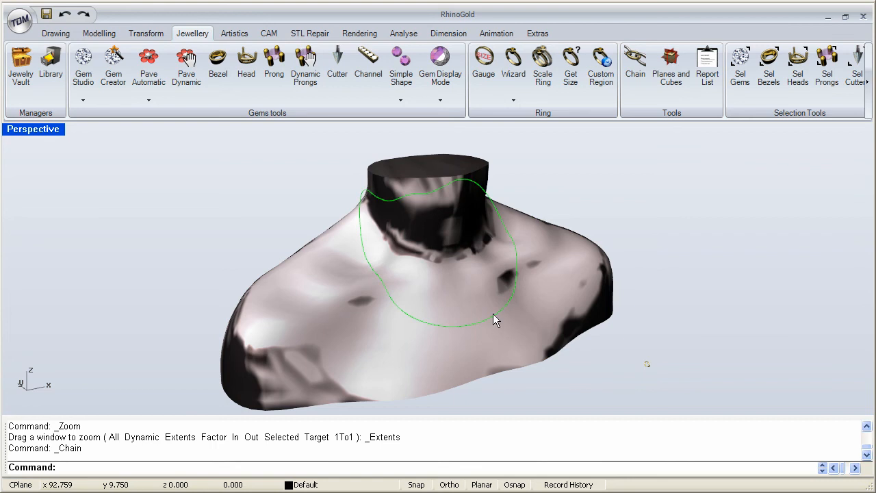
mouse_move(374, 201)
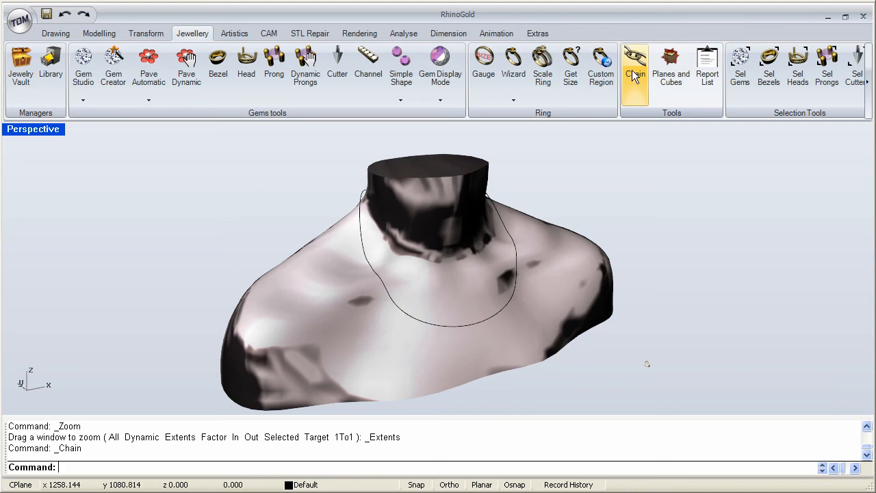
left_click(634, 61)
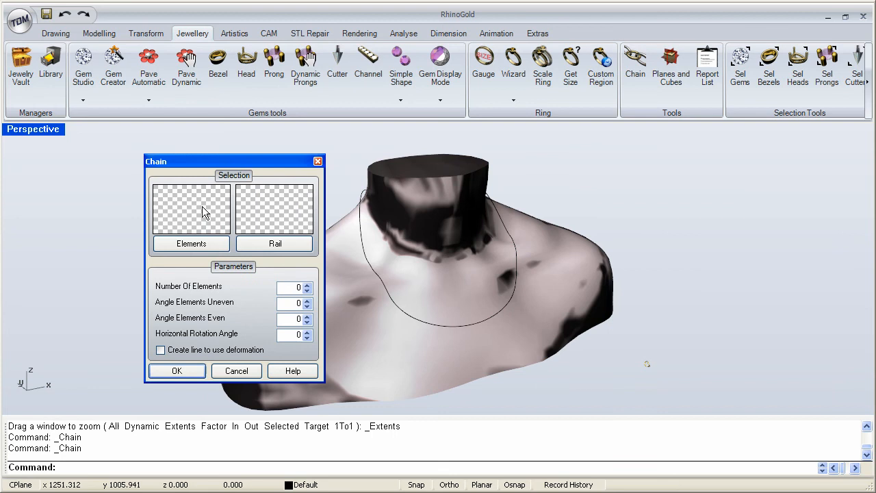
left_click(191, 243)
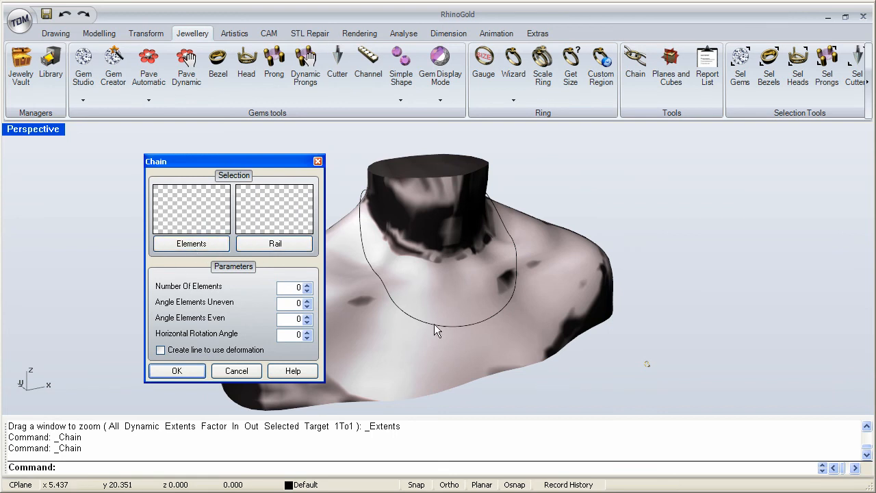
left_click(191, 243)
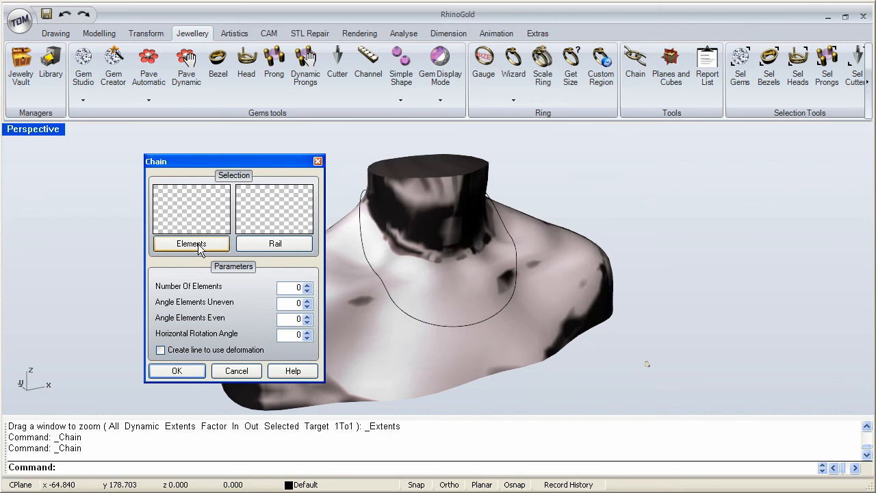
left_click(191, 244)
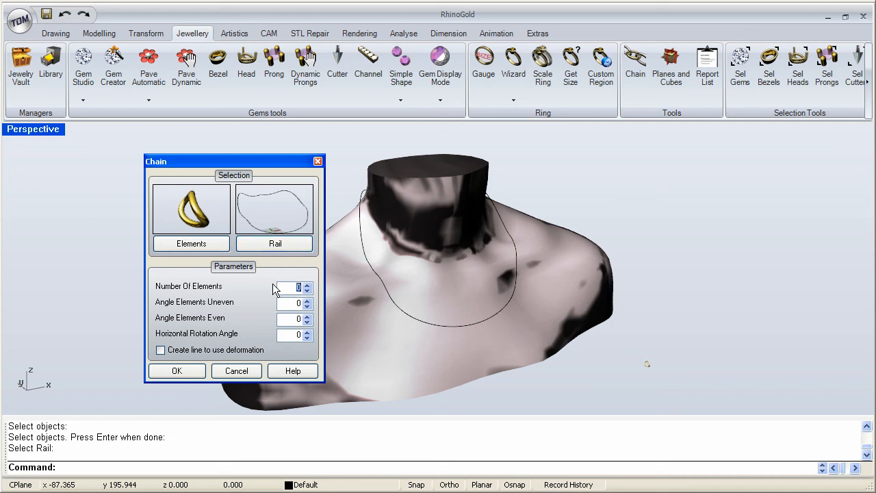
- Set Number Of Elements to 40 and zoom into the previewed links
type("40")
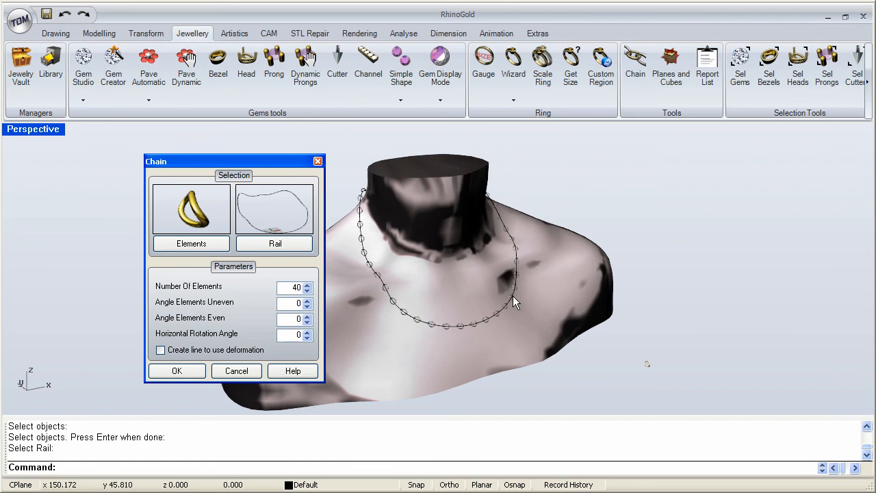
mouse_move(431, 327)
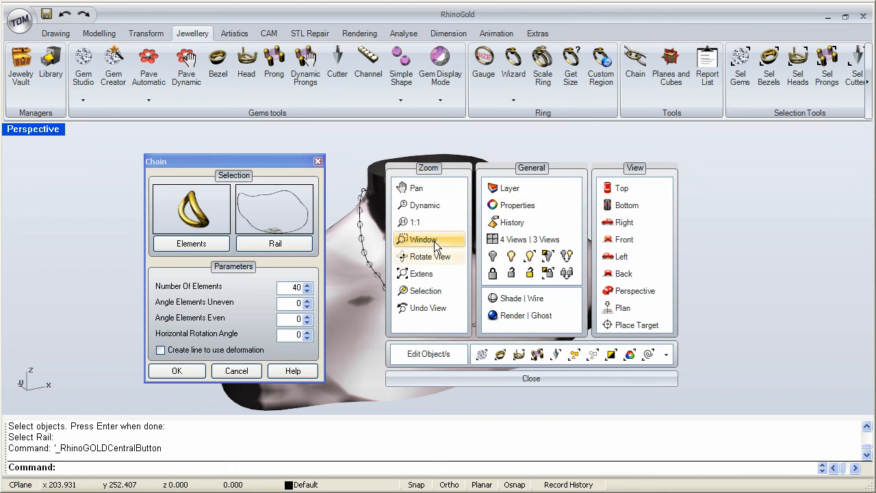
left_click(420, 238)
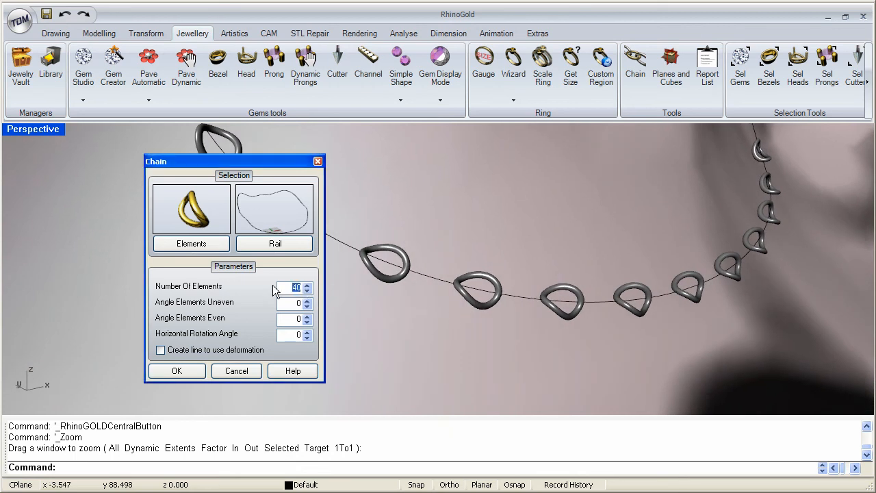
- Change the chain's Number Of Elements from 40 to 110
type("11")
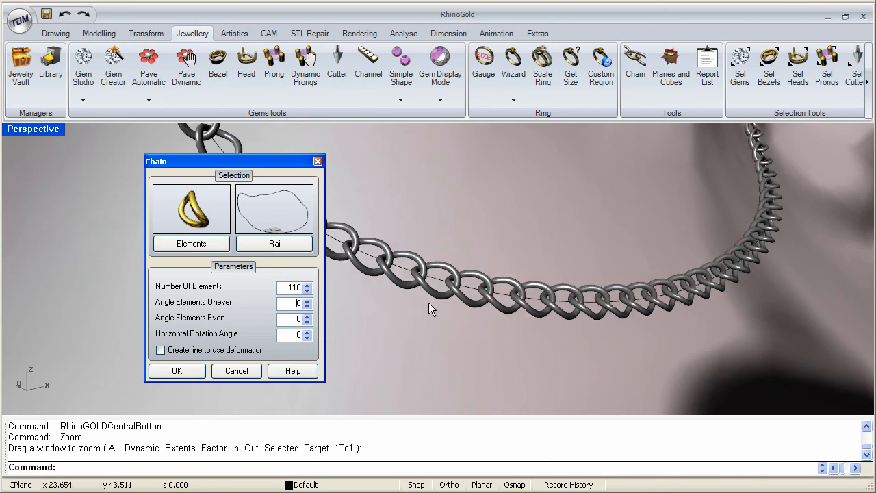
mouse_move(718, 279)
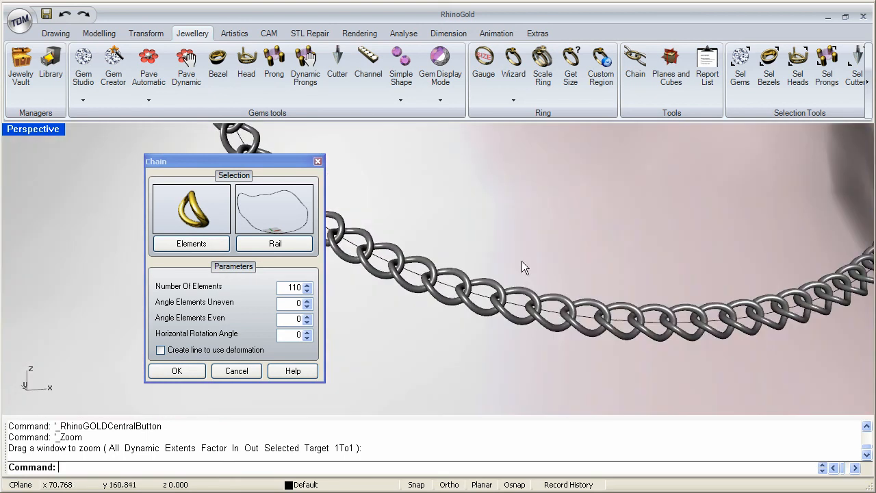
mouse_move(460, 299)
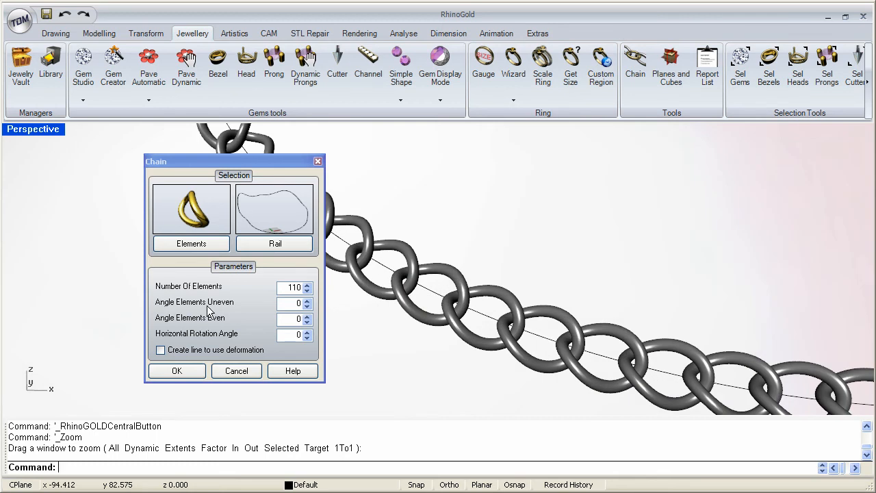
mouse_move(183, 321)
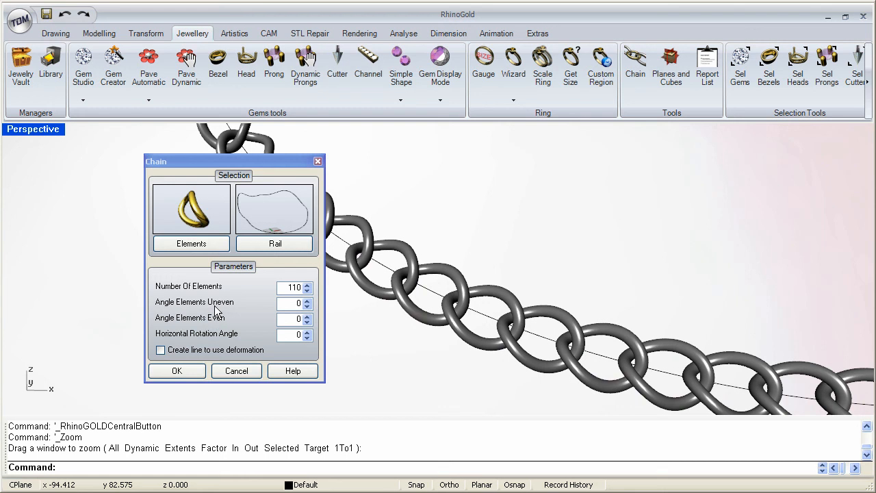
mouse_move(218, 312)
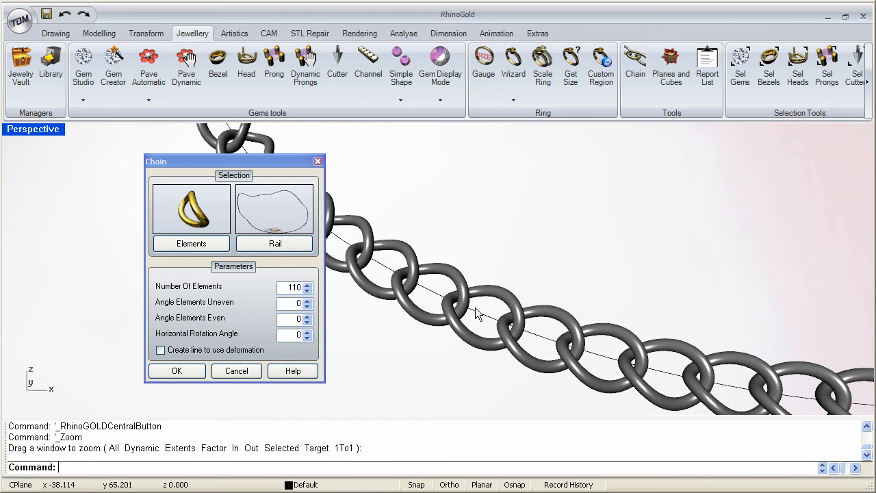
mouse_move(587, 363)
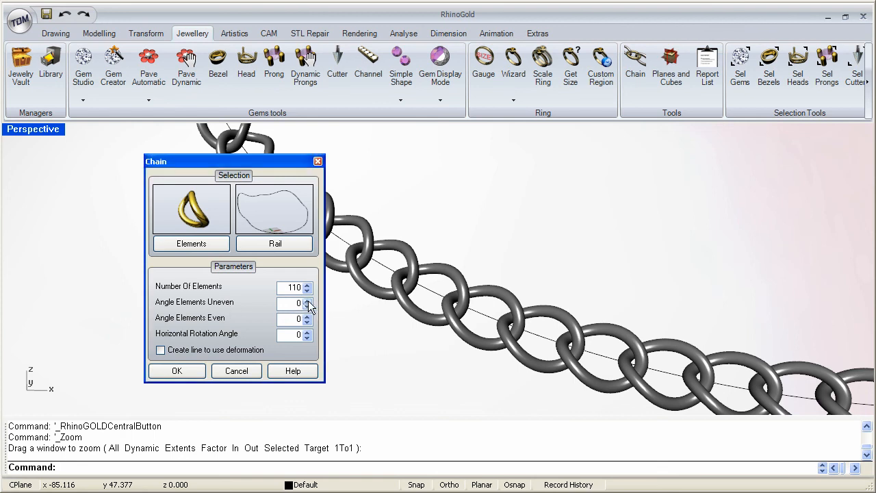
- Raise Angle Elements Uneven from 0 to 30 to tilt alternating links
left_click(307, 300)
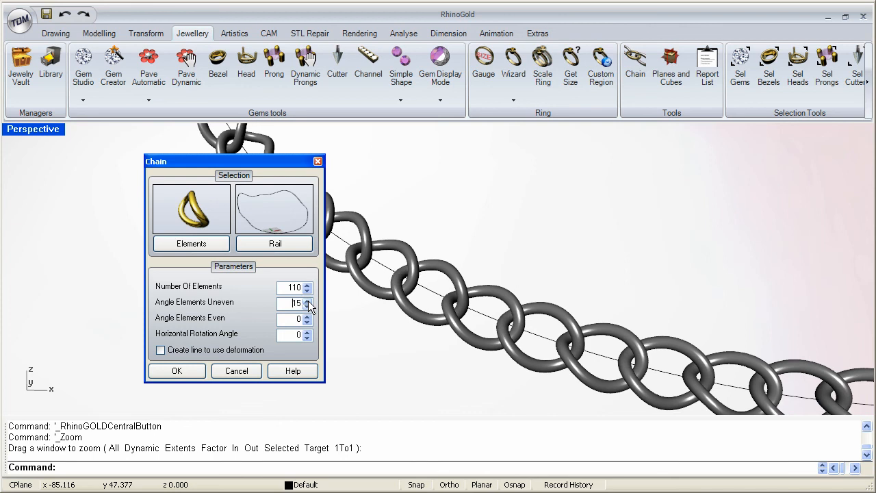
left_click(306, 300)
type("0")
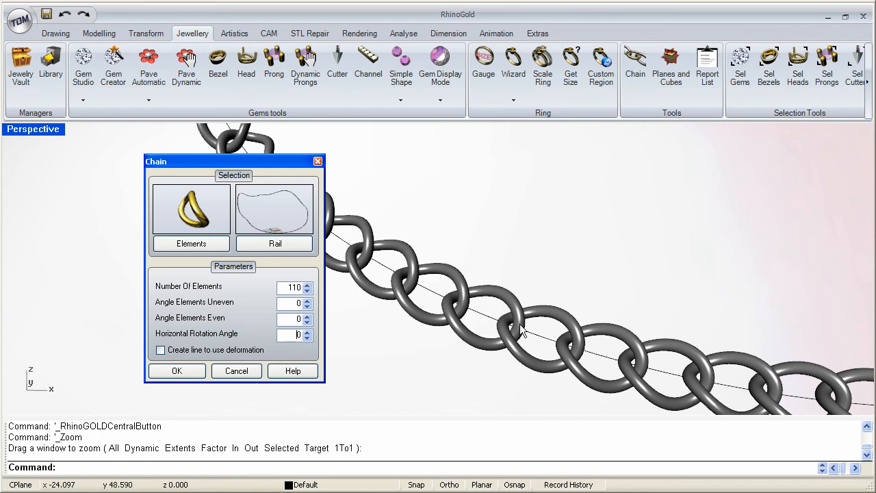
mouse_move(597, 356)
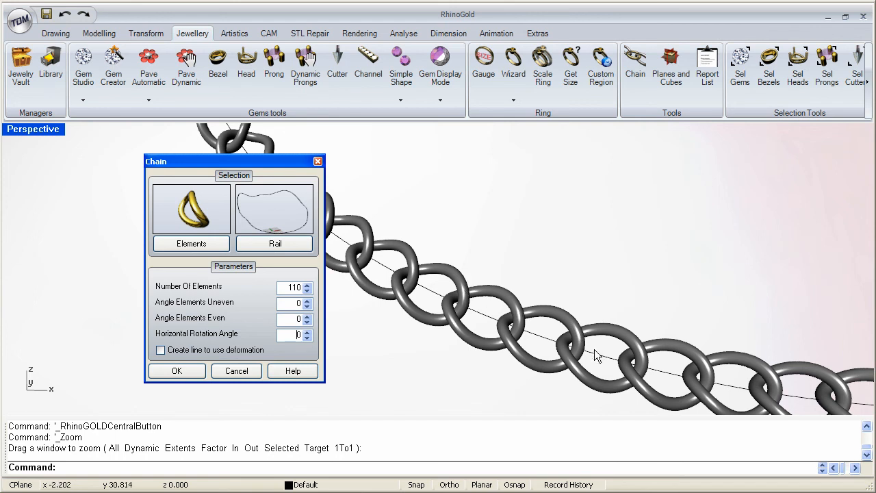
mouse_move(218, 325)
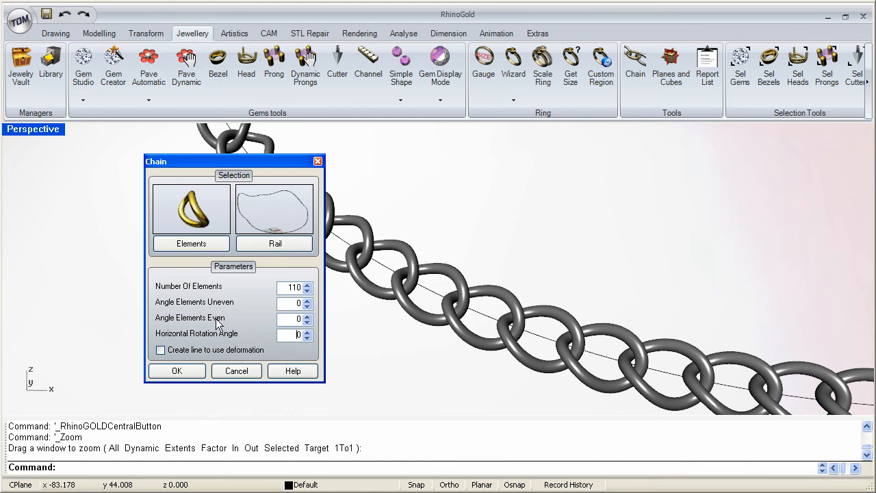
mouse_move(220, 325)
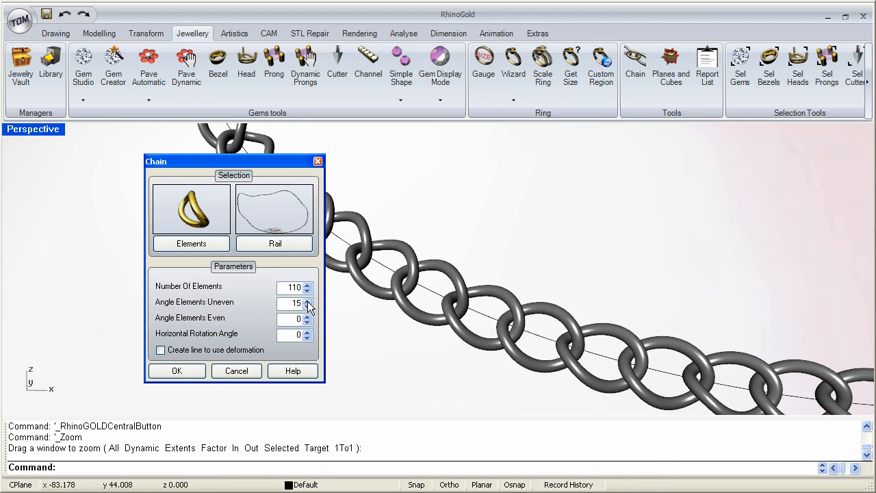
left_click(307, 300)
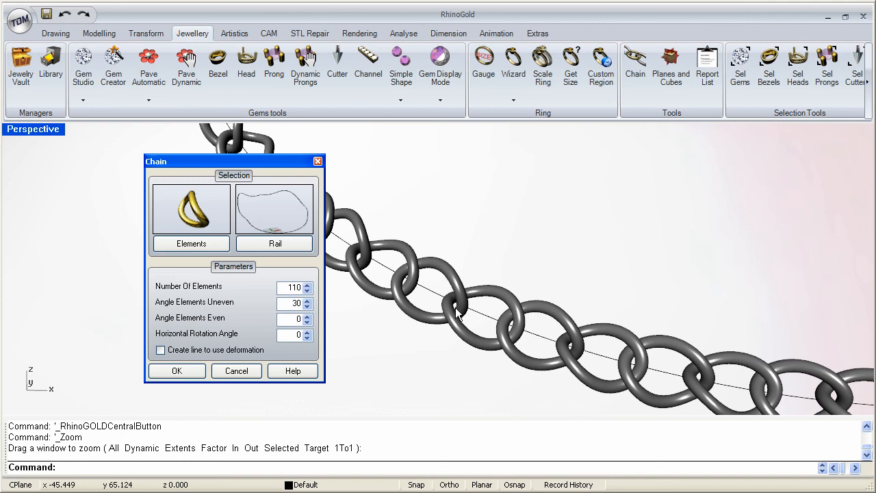
mouse_move(273, 335)
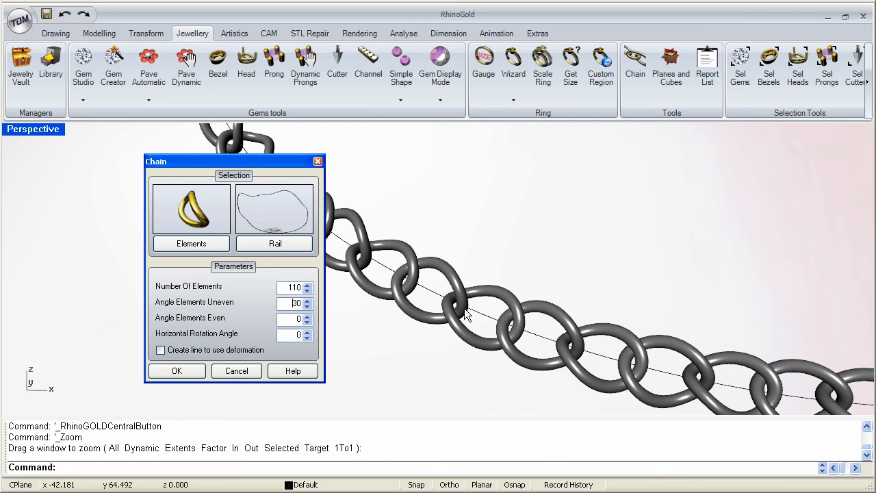
mouse_move(404, 283)
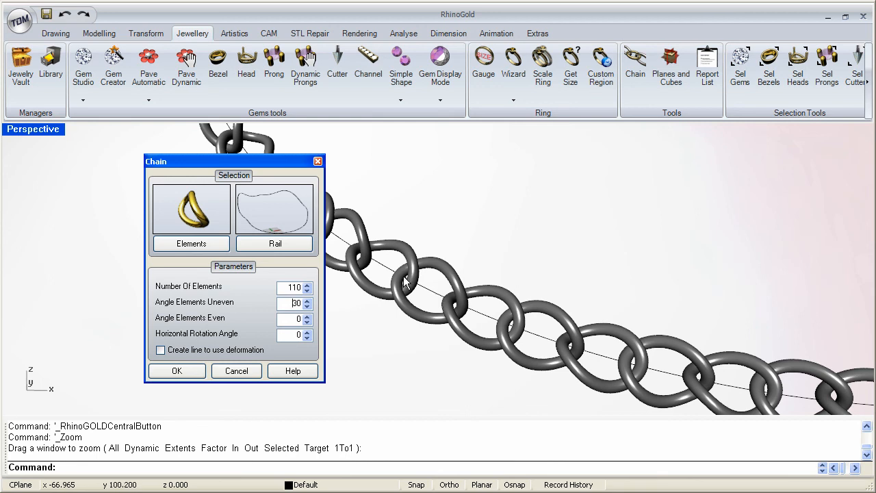
mouse_move(427, 291)
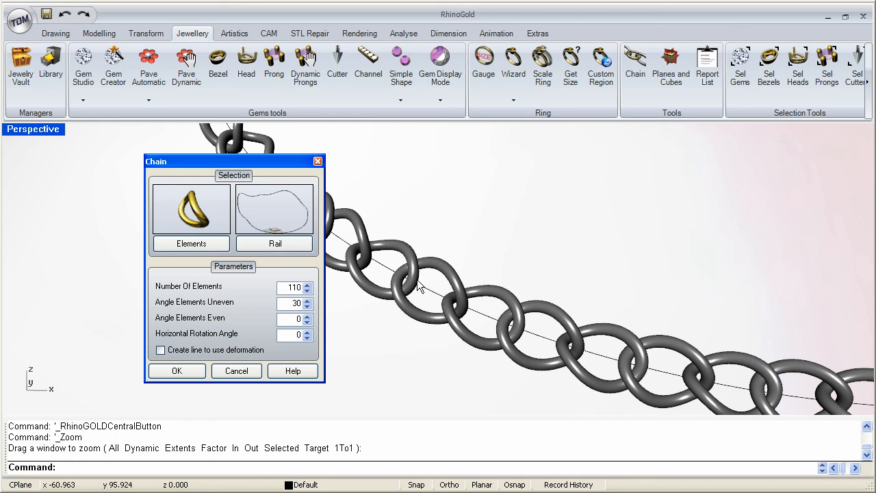
left_click(291, 335)
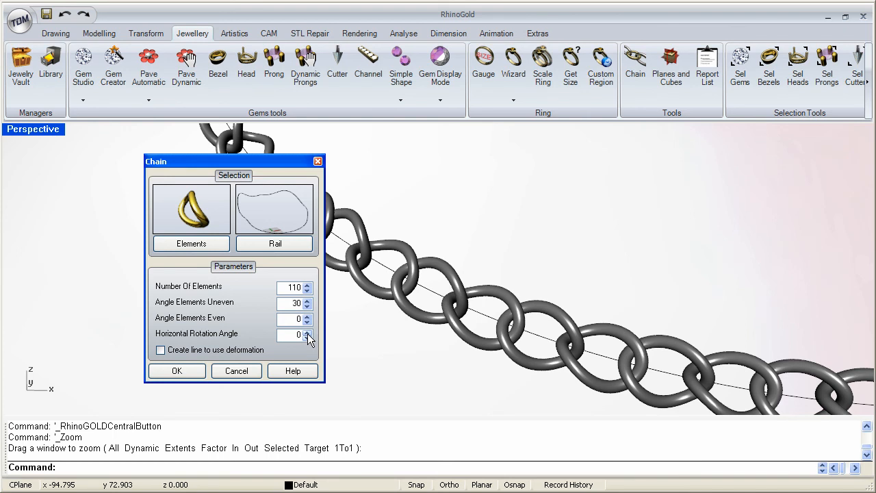
- Try a 5 degree Horizontal Rotation Angle, then return the link angles to 0
left_click(307, 332)
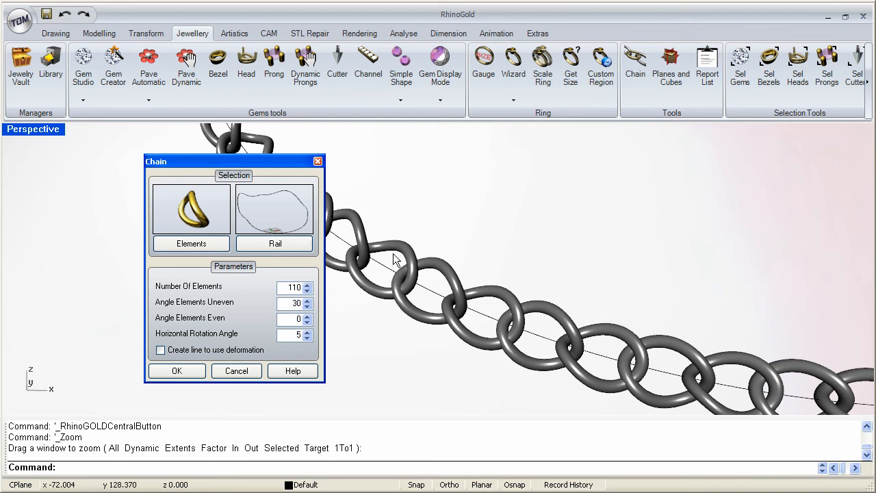
mouse_move(445, 343)
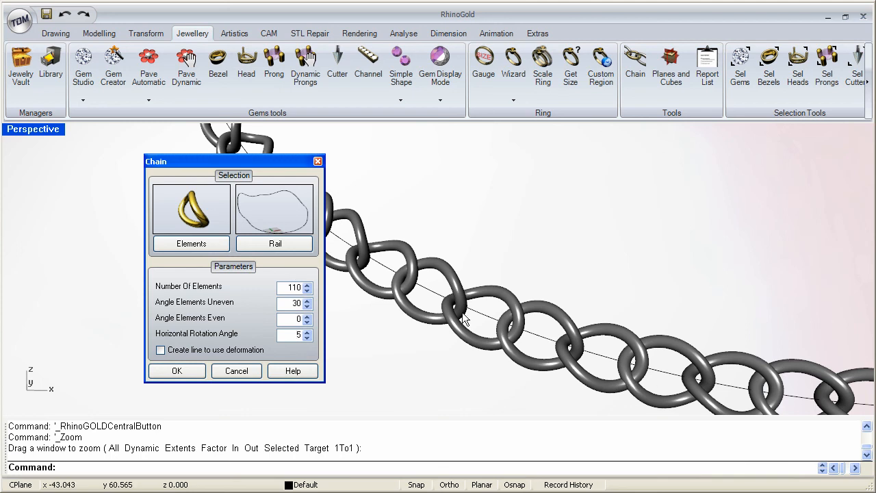
left_click(291, 333)
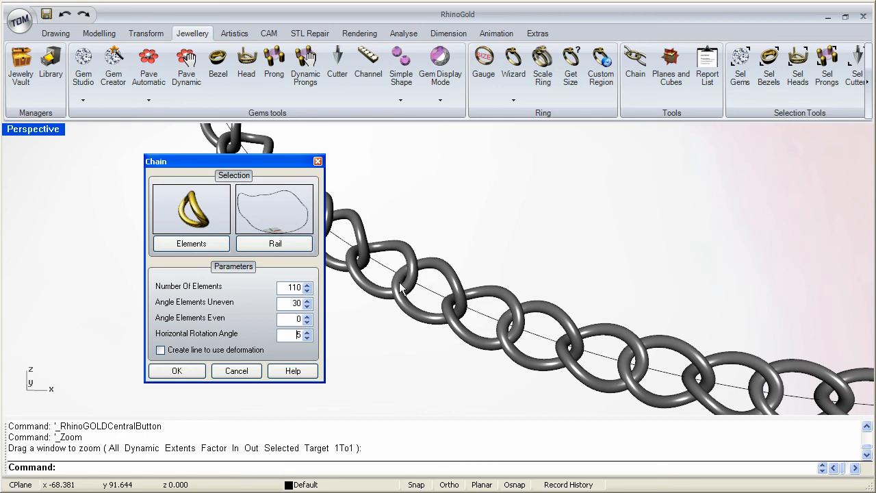
mouse_move(743, 377)
type("0")
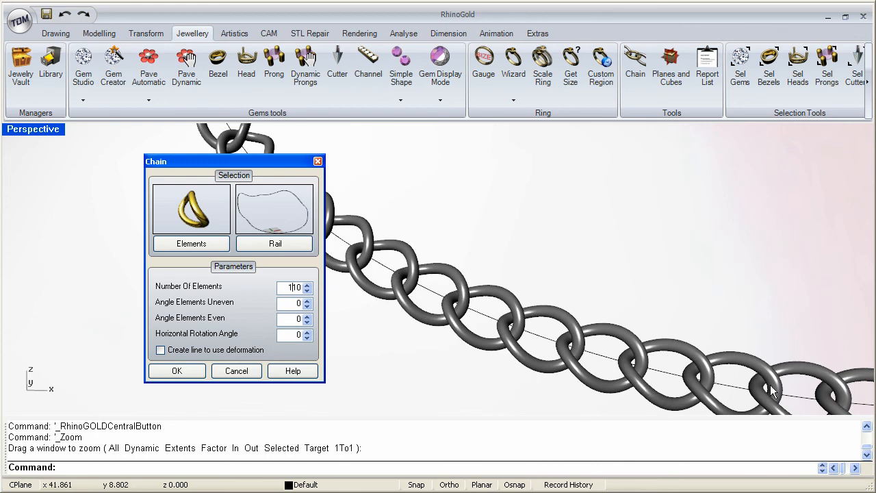
mouse_move(424, 280)
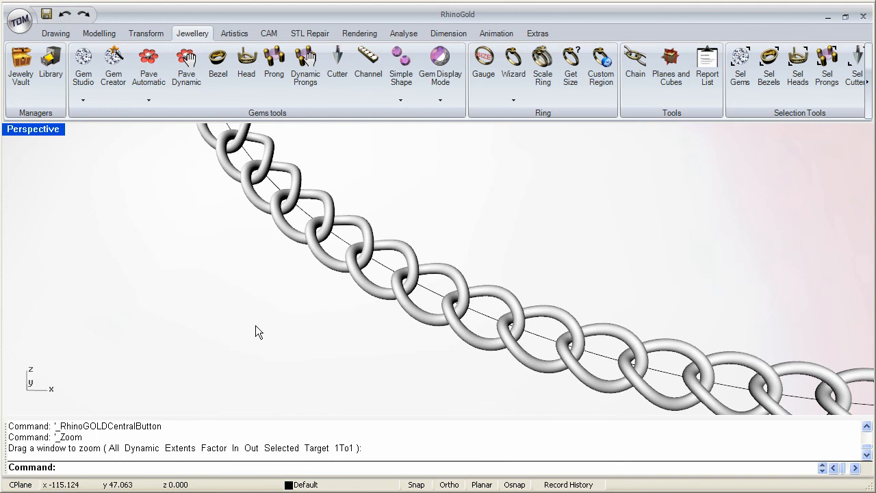
mouse_move(382, 275)
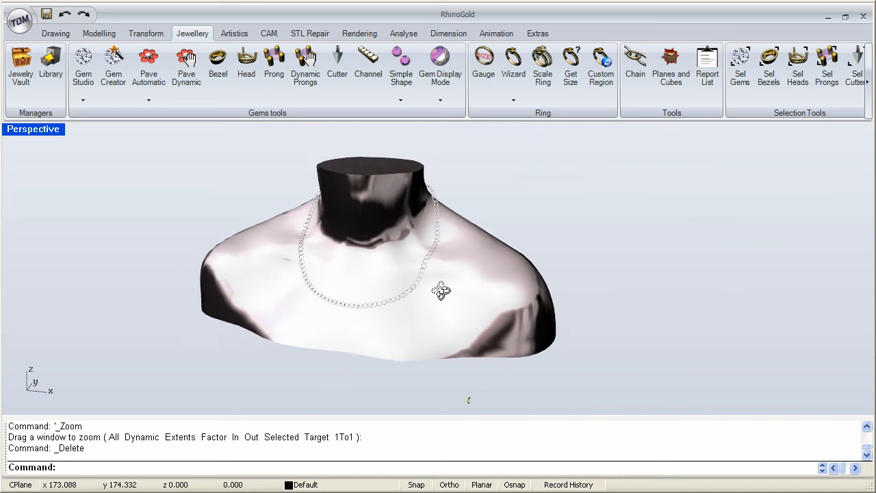
- Window-select all 110 generated chain links around the bust's neck
left_click_drag(441, 288, 467, 323)
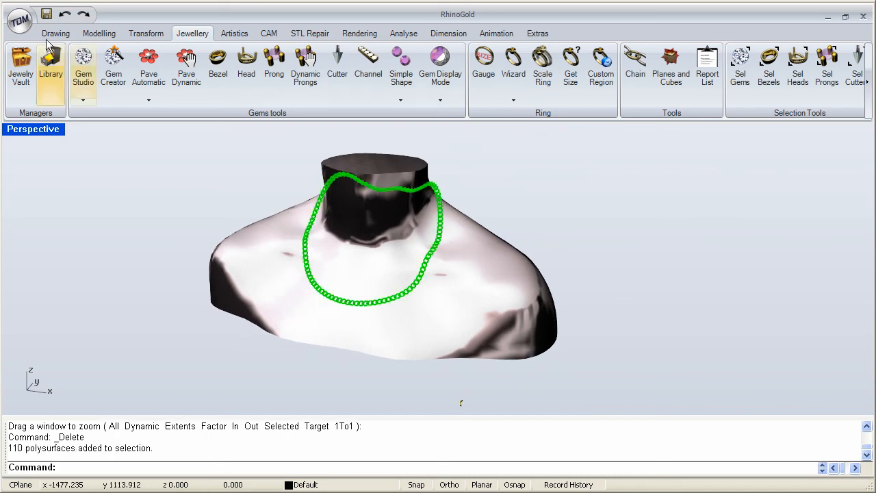
- Pick the 18K Red material from the Browser's Render materials library for the chain
left_click(19, 21)
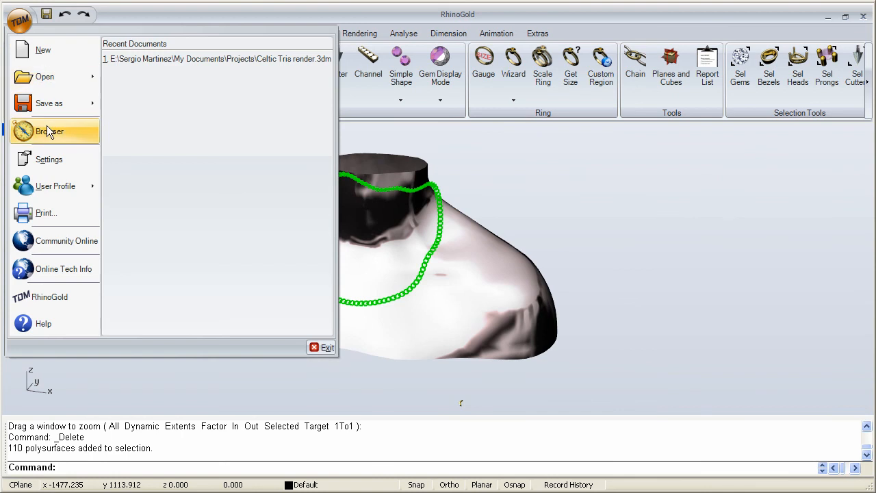
left_click(50, 131)
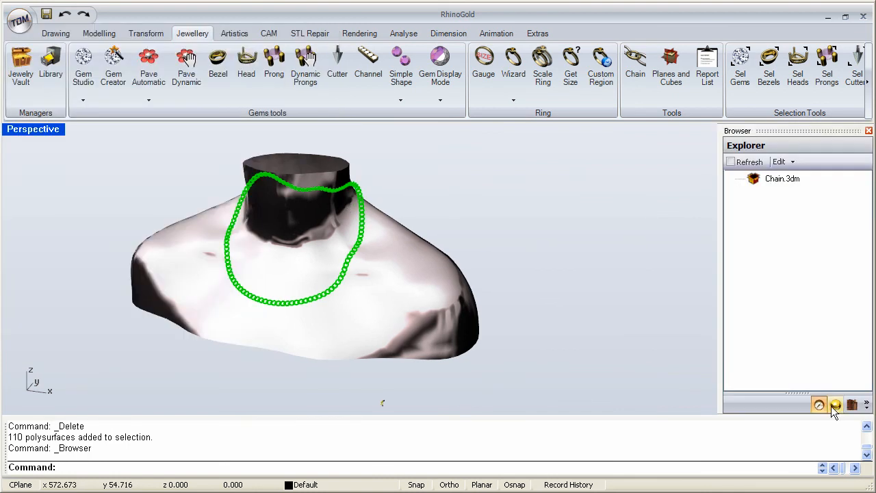
left_click(835, 404)
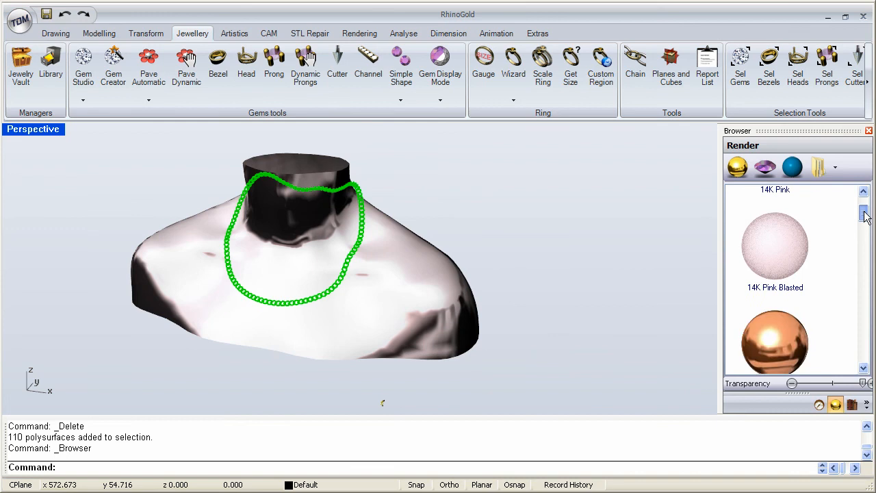
scroll("down", 3)
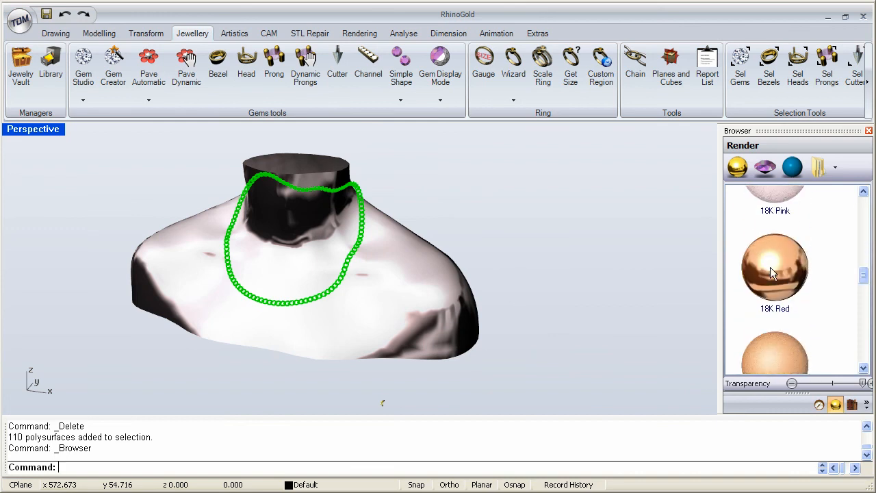
left_click(775, 267)
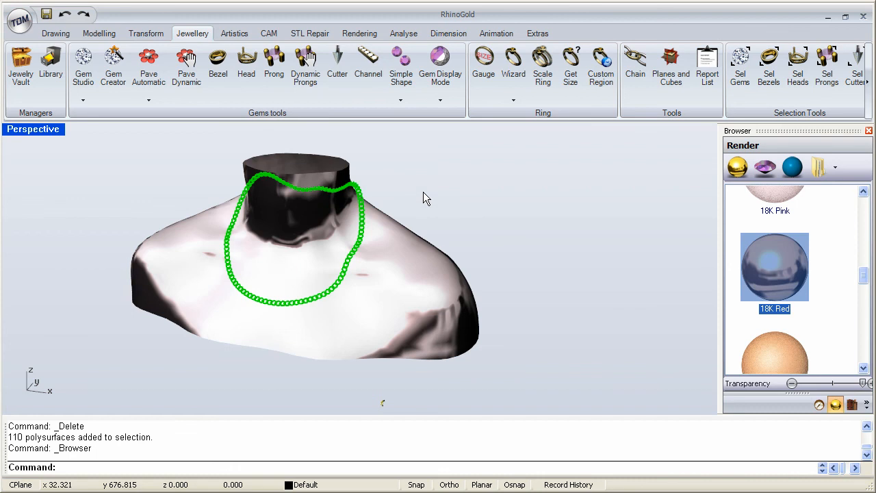